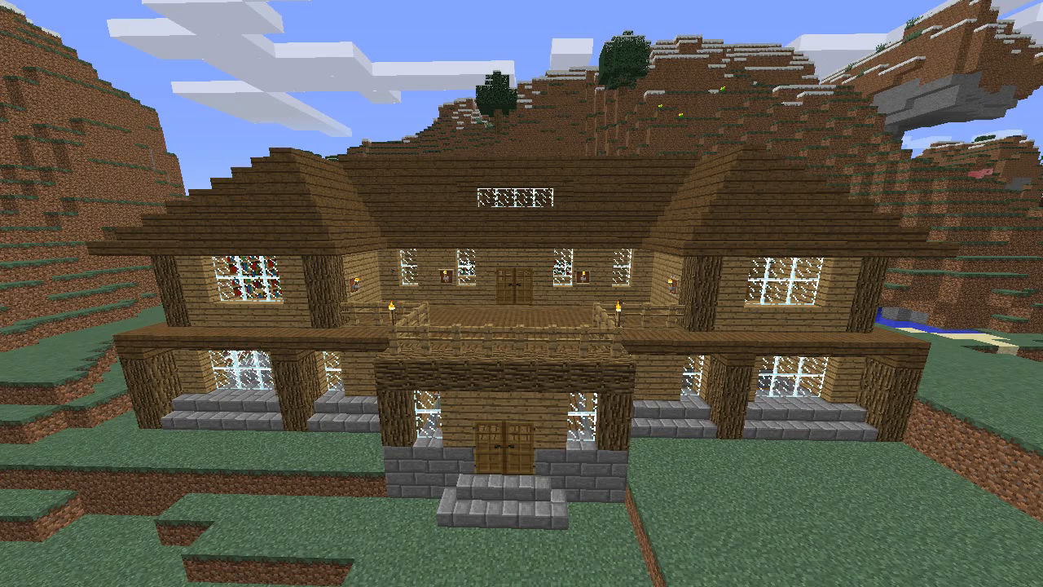
{"action": "mouse_move", "coordinate": [522, 294]}
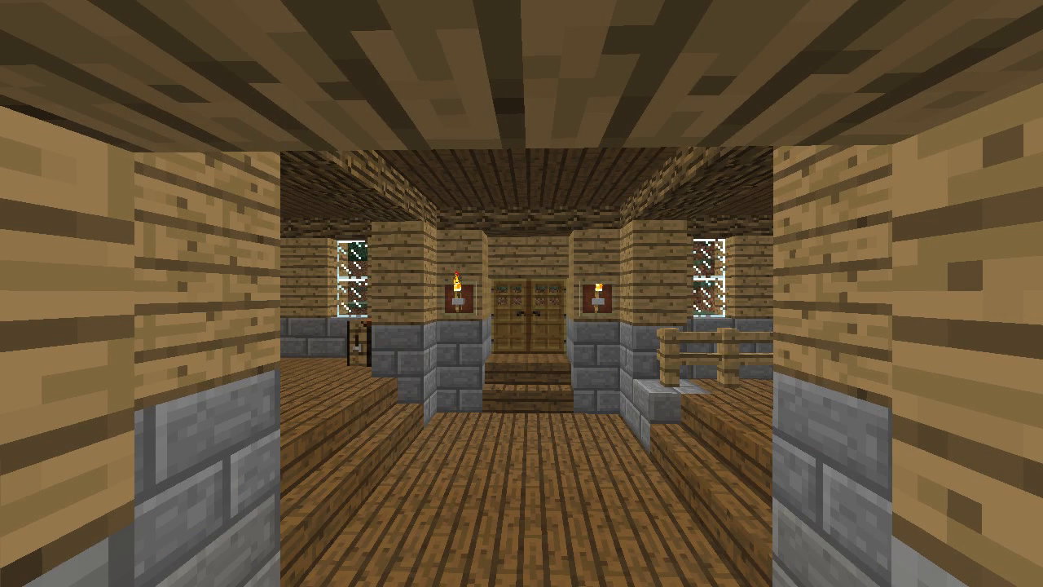
{"action": "mouse_move", "coordinate": [521, 293]}
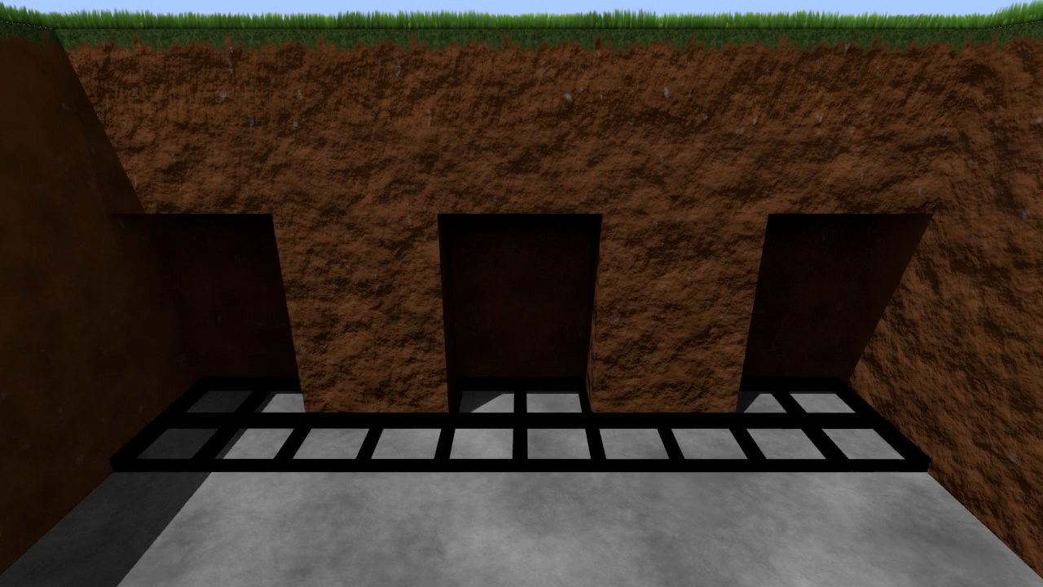
{"action": "mouse_move", "coordinate": [521, 293]}
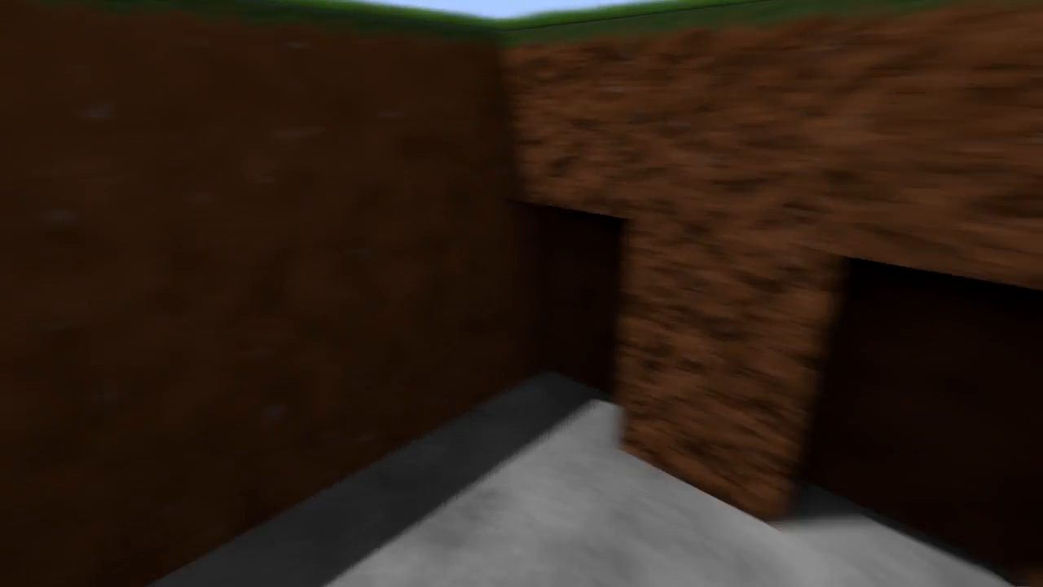
{"action": "mouse_move", "coordinate": [521, 293]}
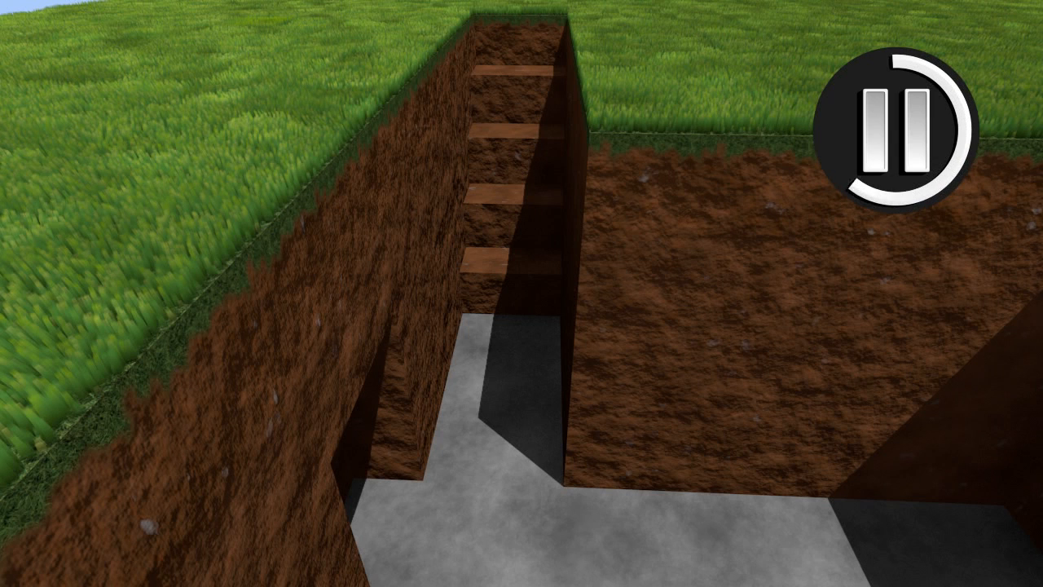
- Dig a one-block corridor off the basement with steps climbing toward the surface
{"action": "left_click", "coordinate": [905, 122]}
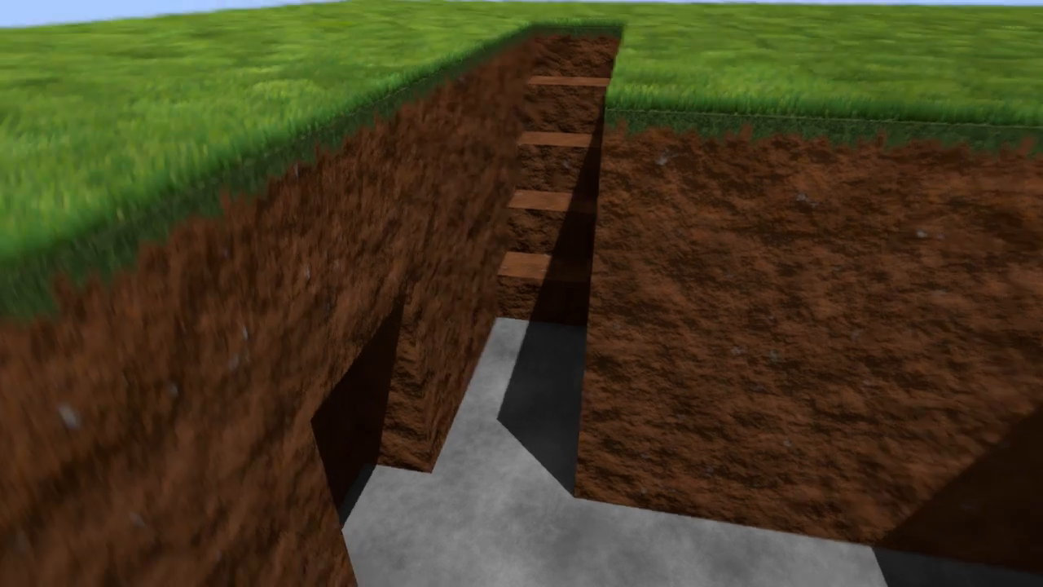
{"action": "mouse_move", "coordinate": [521, 293]}
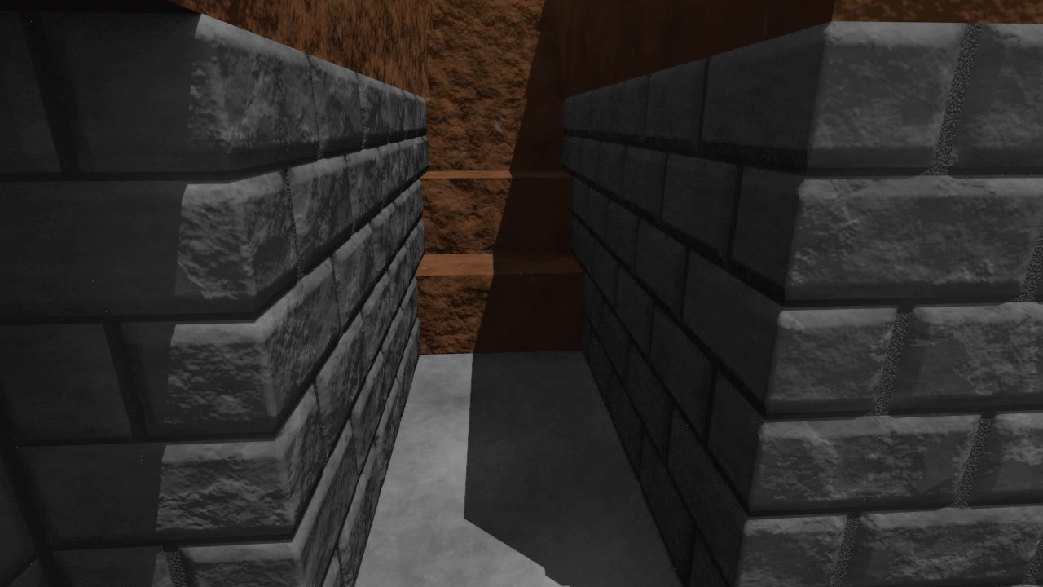
{"action": "mouse_move", "coordinate": [522, 293]}
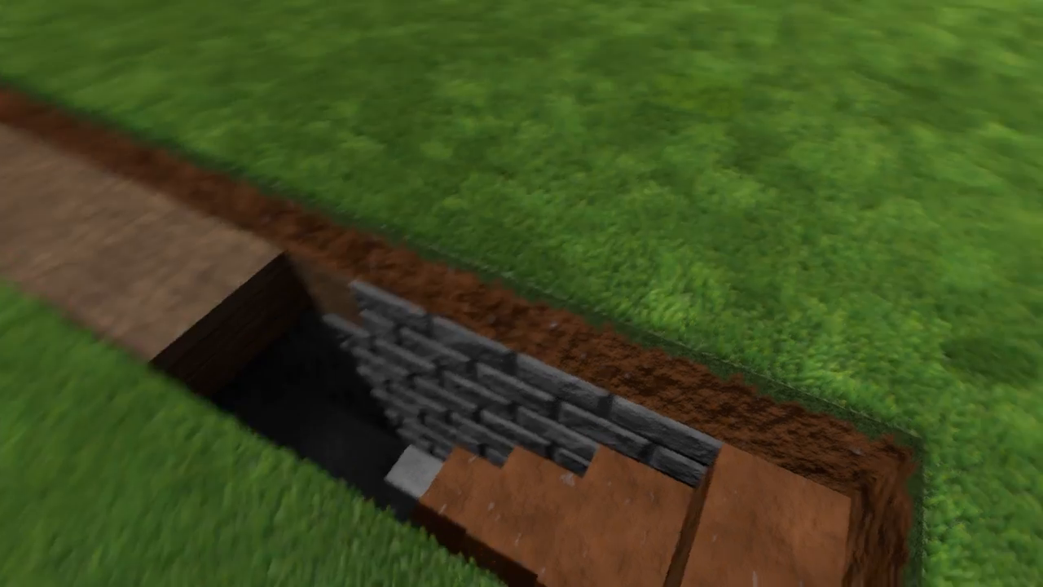
{"action": "mouse_move", "coordinate": [522, 294]}
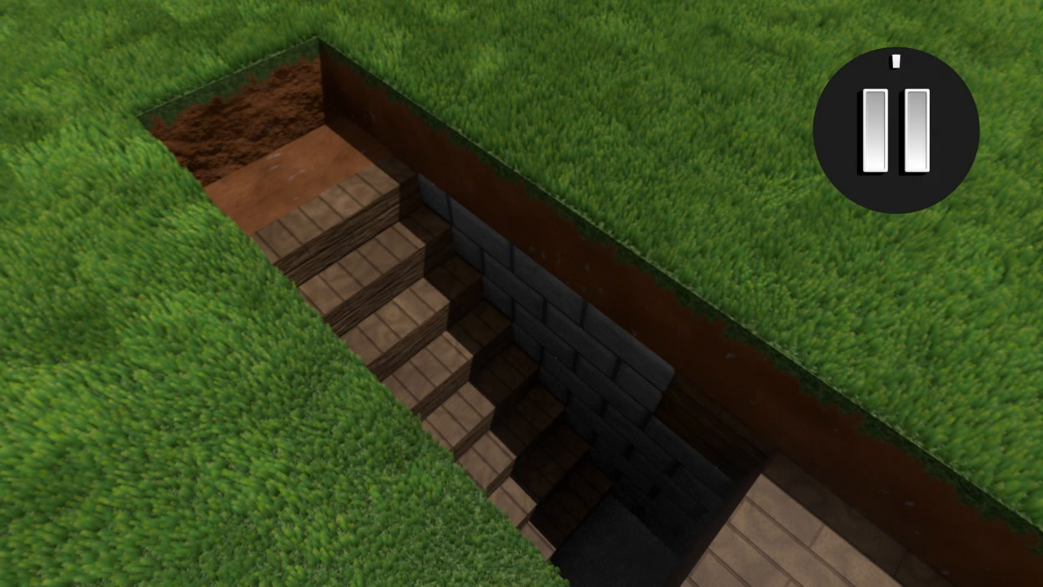
- Place spruce stairs down the trench to form a staircase into the basement
{"action": "left_click", "coordinate": [899, 128]}
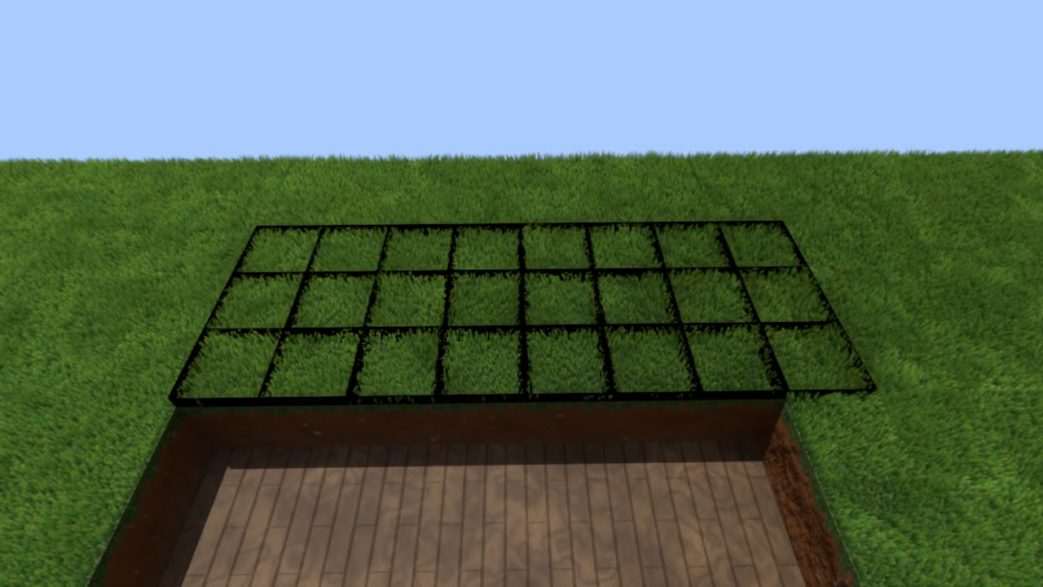
- Lay spruce planks over the basement and begin stone-brick first-floor walls with doorway gaps
{"action": "left_click", "coordinate": [710, 295]}
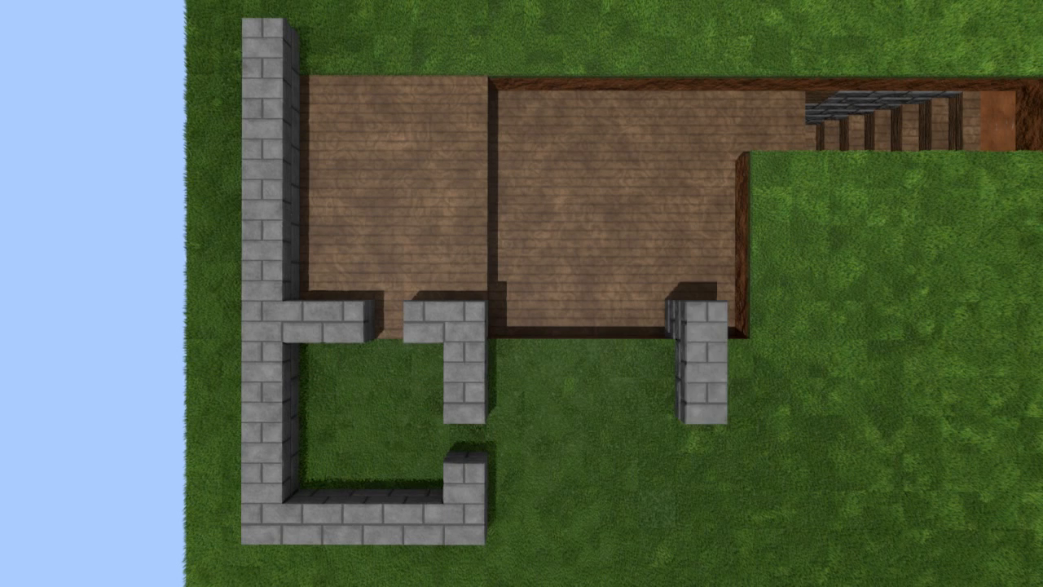
- Place stone-brick wall segments on the grass beside the plank floor outlining additional rooms
{"action": "left_click", "coordinate": [548, 399]}
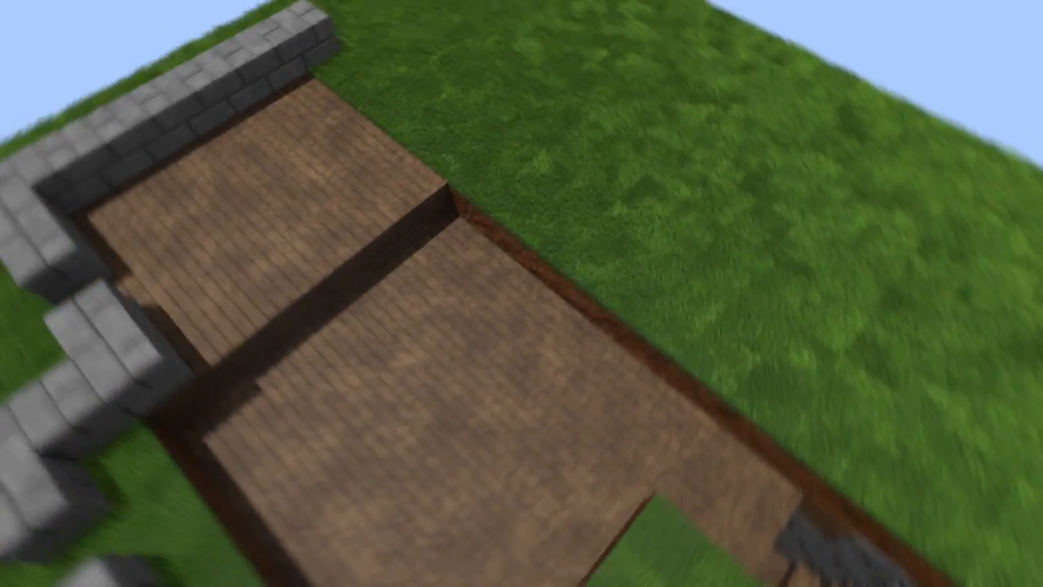
{"action": "mouse_move", "coordinate": [522, 293]}
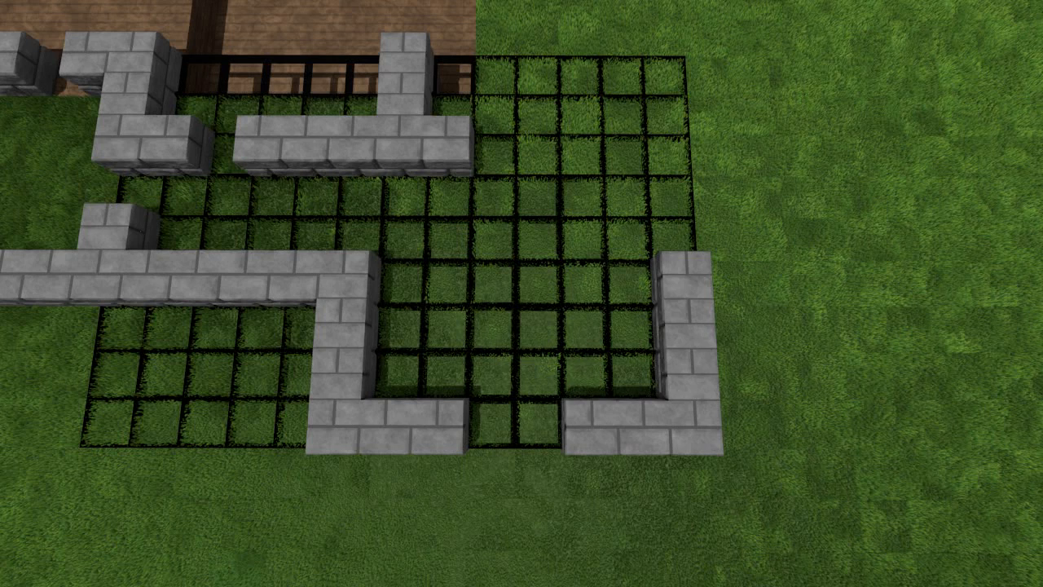
- Run a stone-brick perimeter wall past the stairway opening and around the corner
{"action": "left_click", "coordinate": [623, 151]}
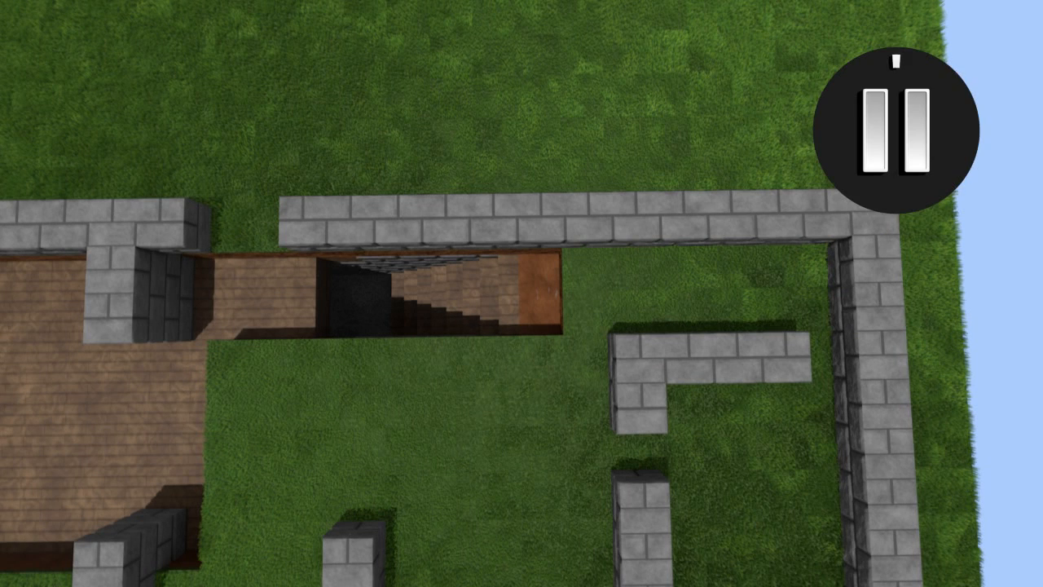
- Floor the remaining rooms with spruce planks and finish stone-brick walls, keeping doorways open
{"action": "left_click", "coordinate": [896, 130]}
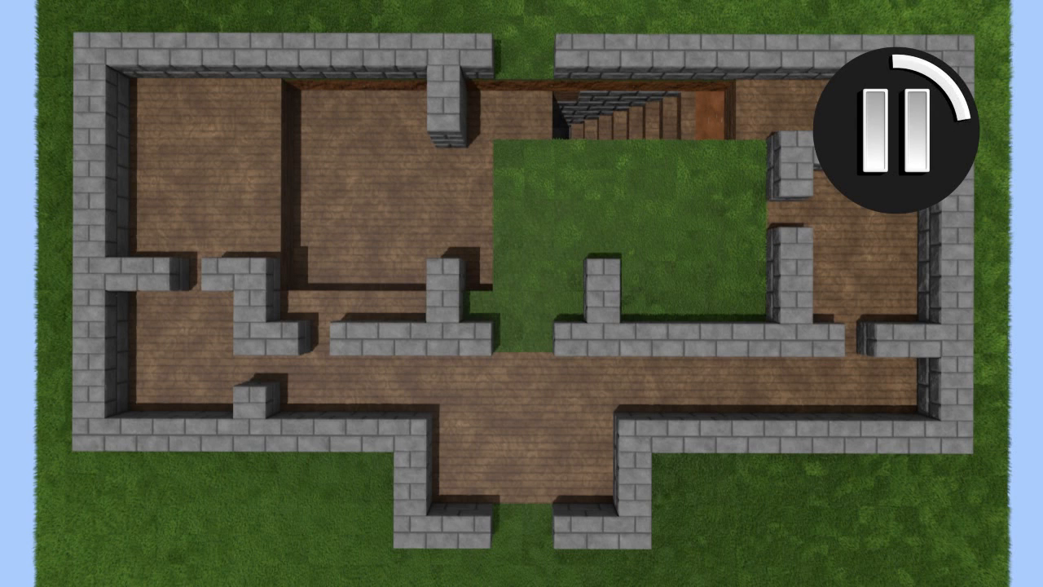
- Edge the stairwell opening with smooth stone blocks between plank floor and brick wall
{"action": "left_click", "coordinate": [904, 114]}
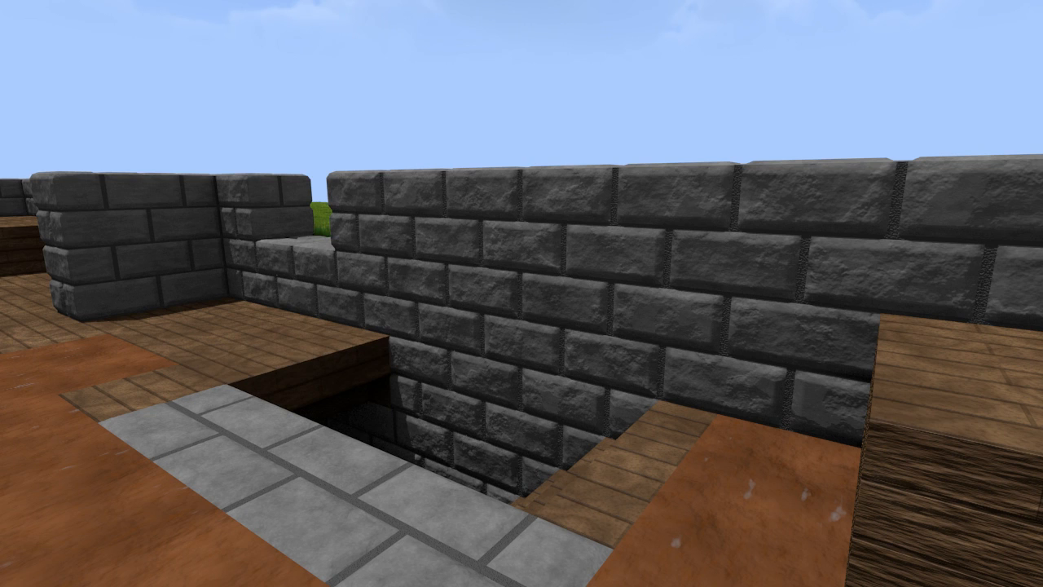
{"action": "mouse_move", "coordinate": [521, 293]}
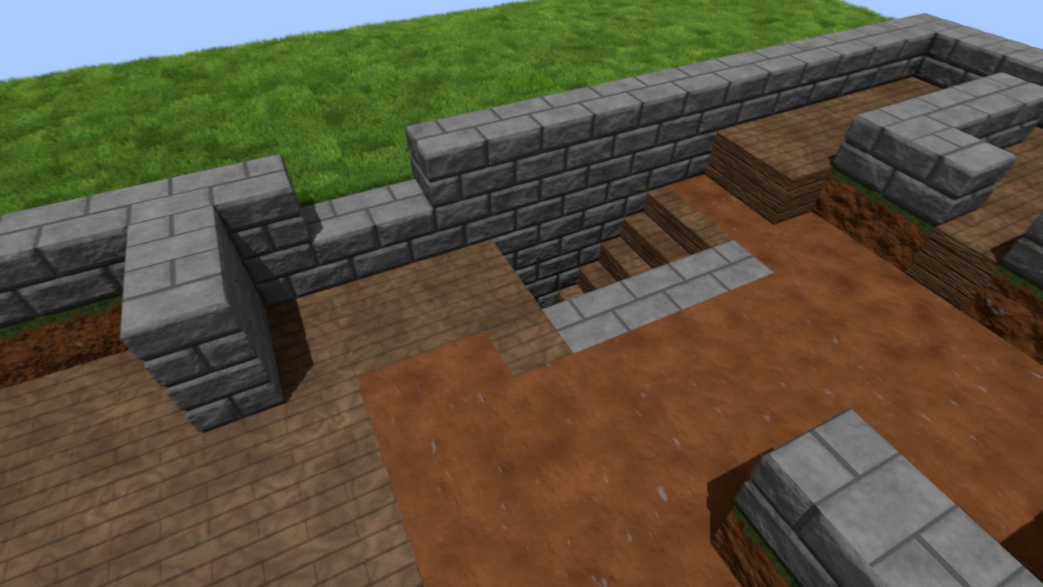